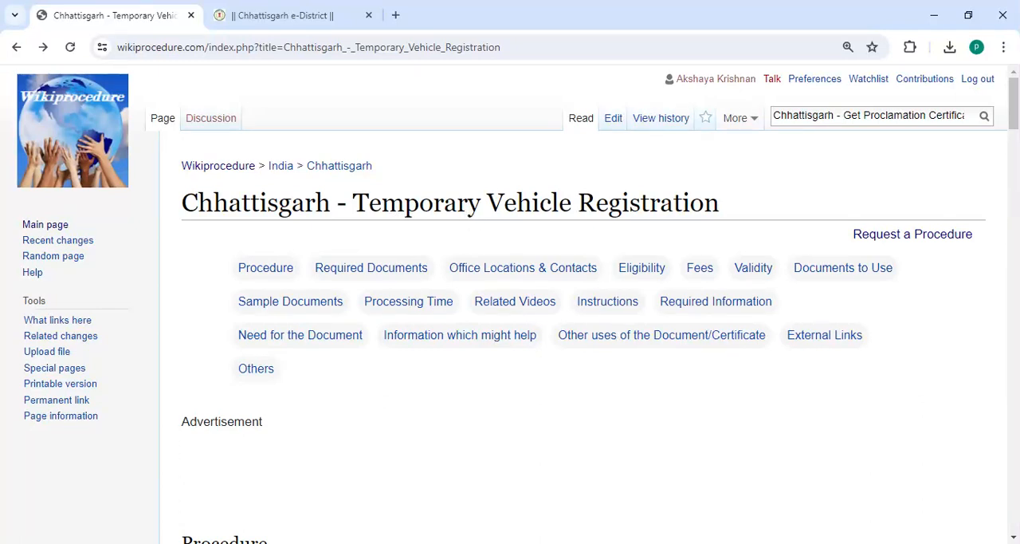
Step: Reach the Apply Online steps that link to the e-District citizen portal
{"action": "left_click", "coordinate": [310, 48]}
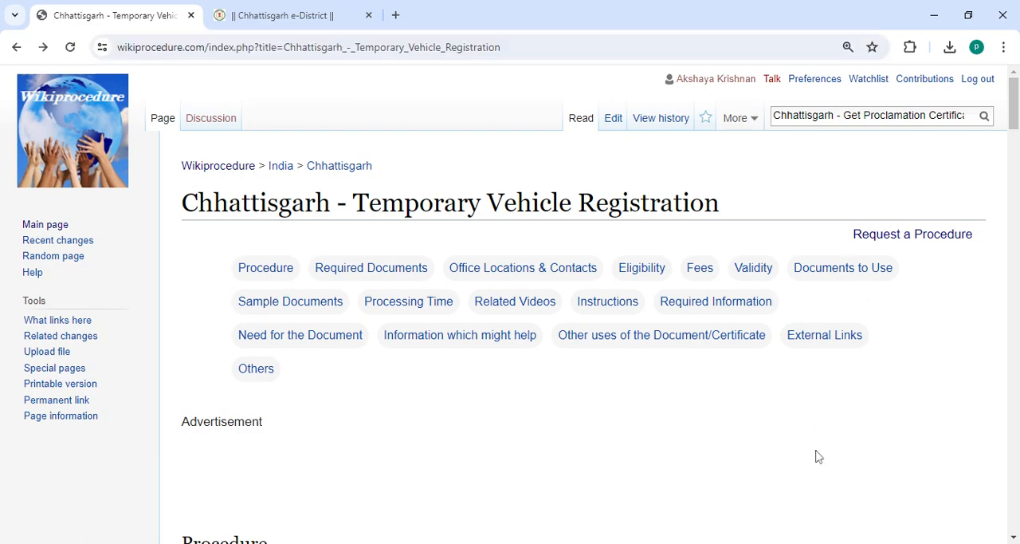
{"action": "scroll", "scroll_direction": "down", "scroll_amount": 3}
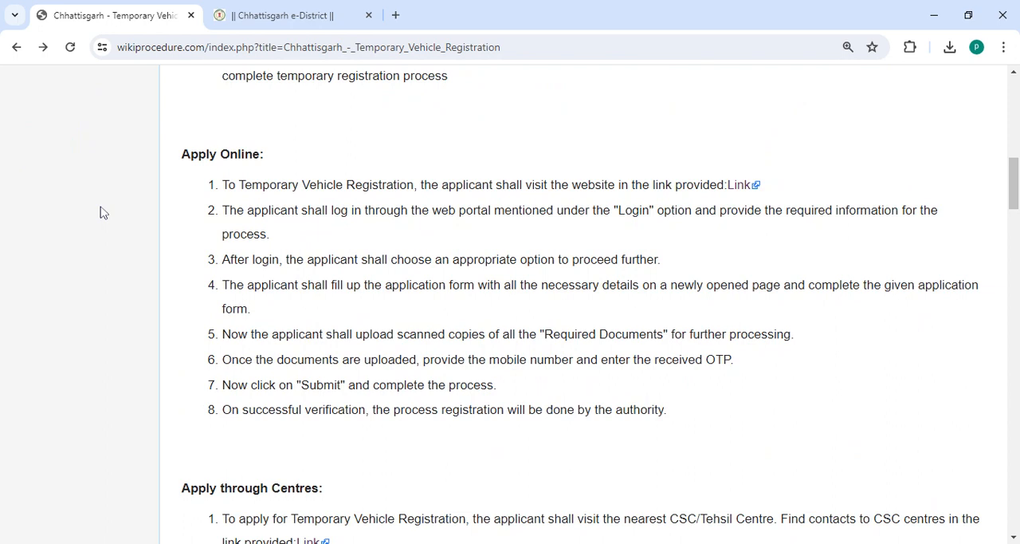
{"action": "mouse_move", "coordinate": [740, 183]}
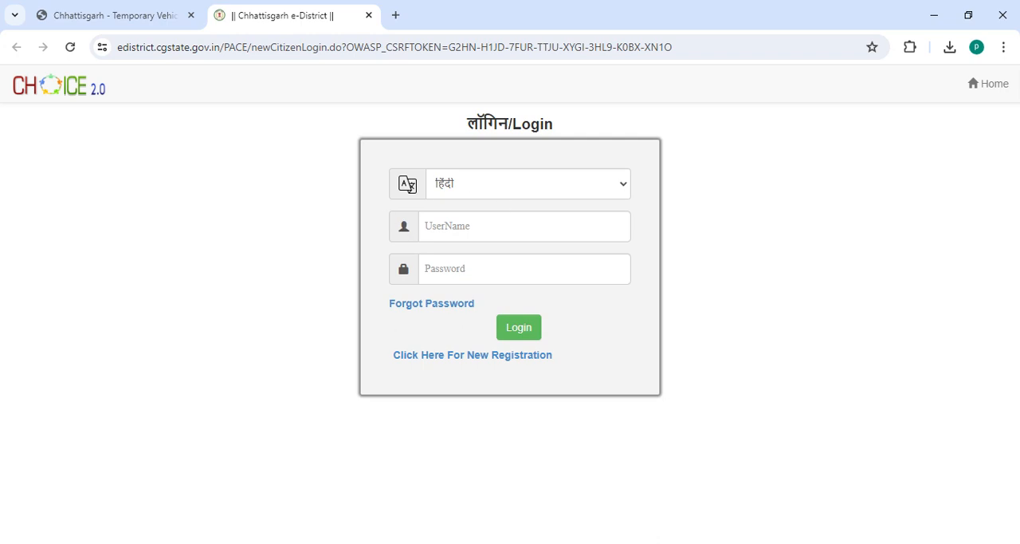
Step: Return to the Wikiprocedure tab showing the Apply Online steps
{"action": "left_click", "coordinate": [112, 14]}
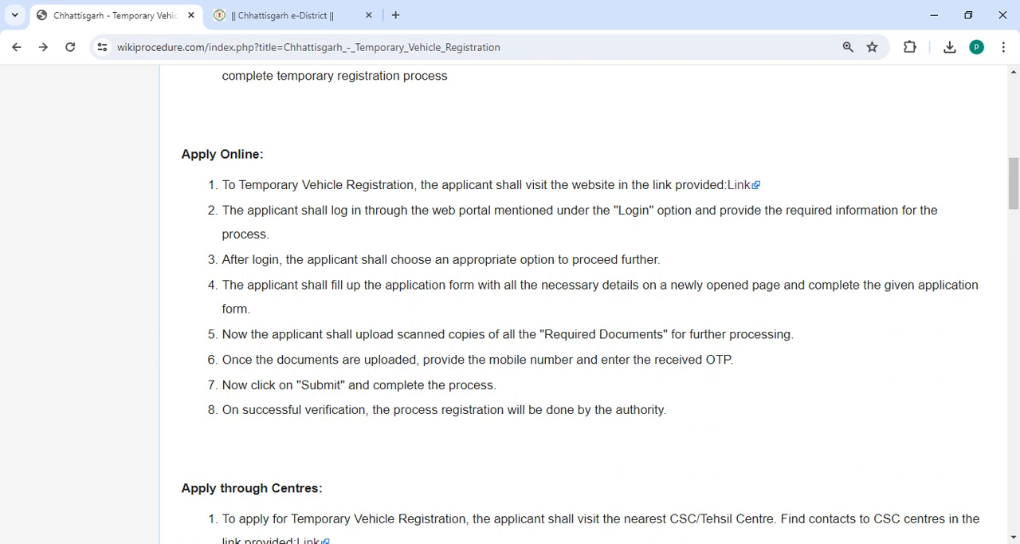
Step: Scroll past Apply through Centres and Required Documents to Office Locations & Contacts
{"action": "scroll", "scroll_direction": "down", "scroll_amount": 3}
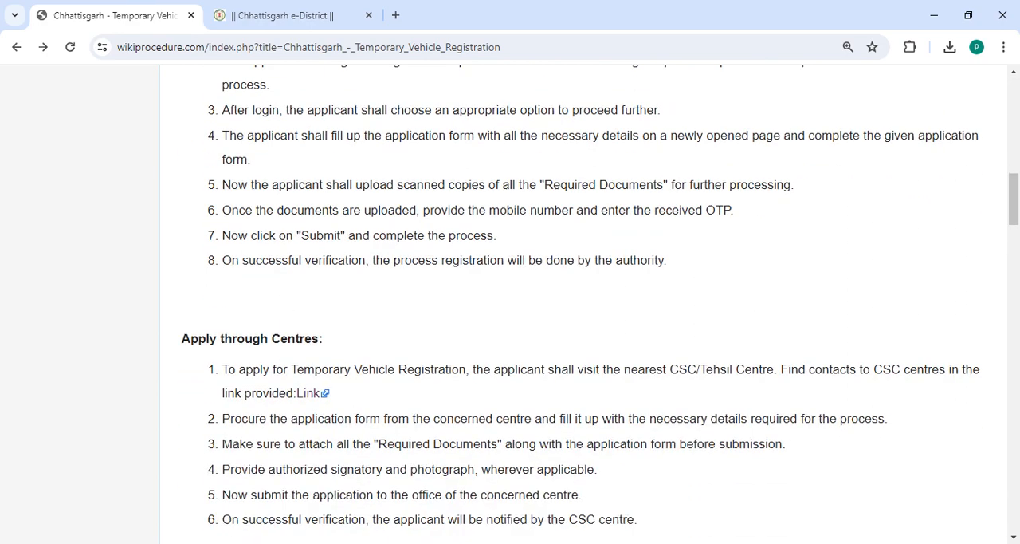
{"action": "scroll", "scroll_direction": "down", "scroll_amount": 3}
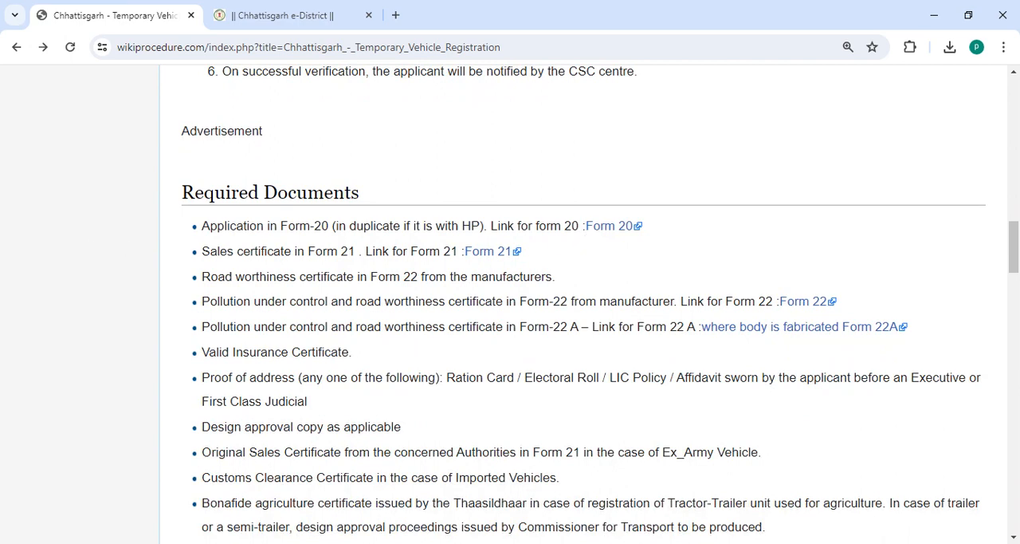
{"action": "scroll", "scroll_direction": "down", "scroll_amount": 3}
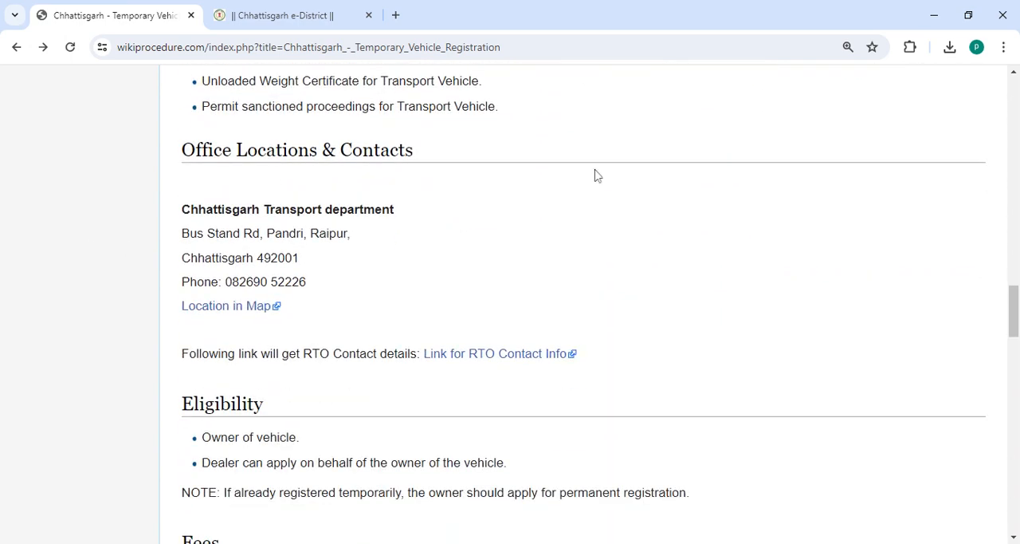
{"action": "mouse_move", "coordinate": [548, 358]}
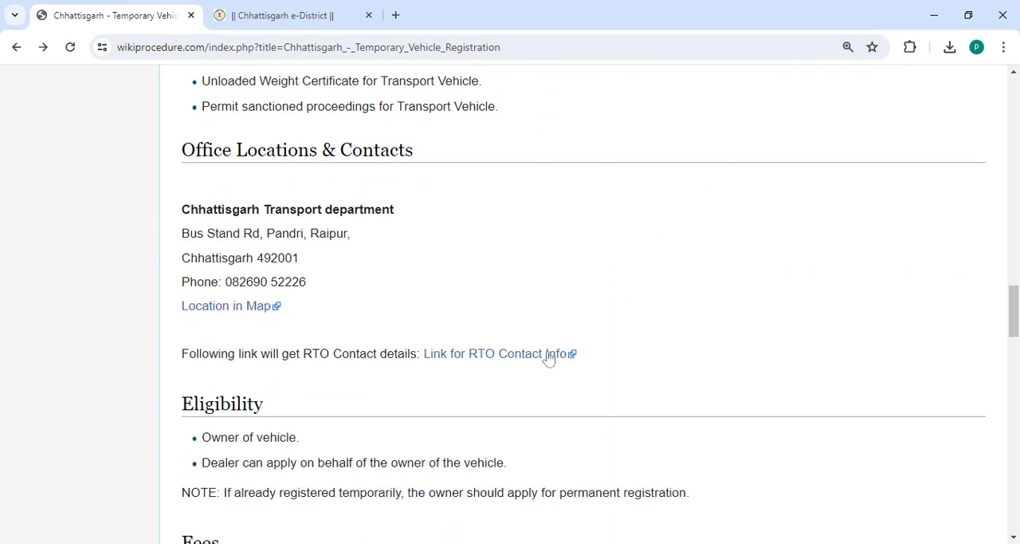
Step: Scroll through Eligibility, Fees, Validity, External Links and Others to the page end
{"action": "scroll", "scroll_direction": "down", "scroll_amount": 3}
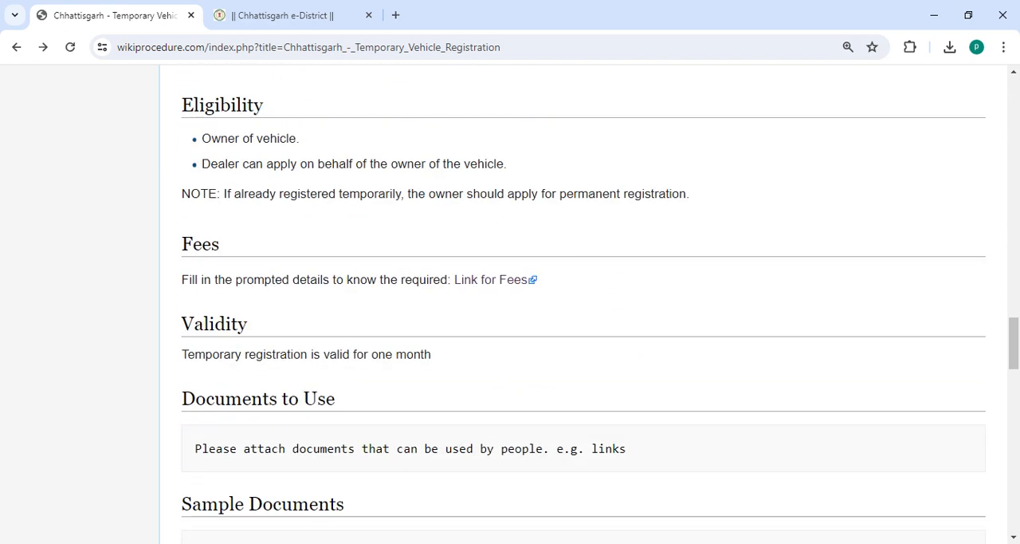
{"action": "mouse_move", "coordinate": [563, 271]}
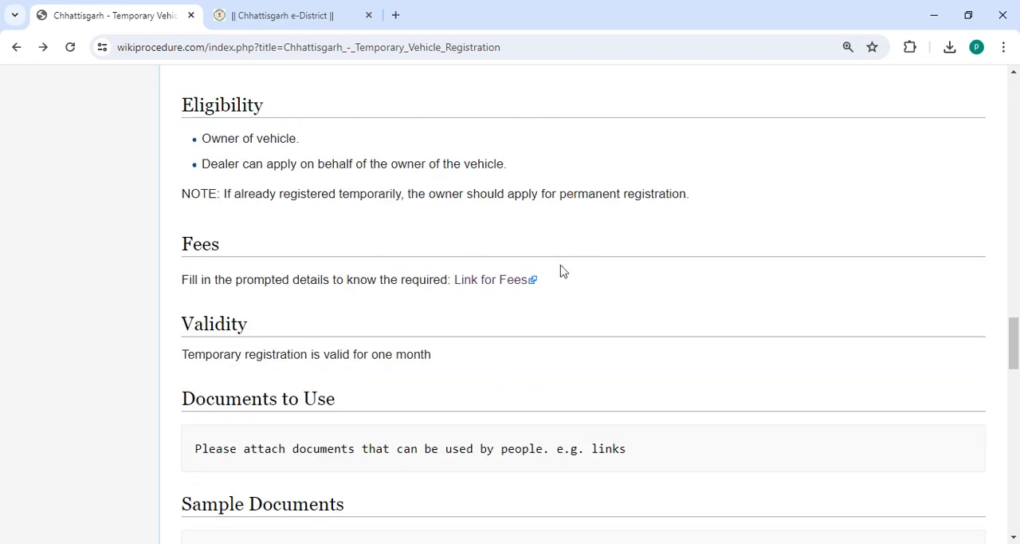
{"action": "scroll", "scroll_direction": "down", "scroll_amount": 3}
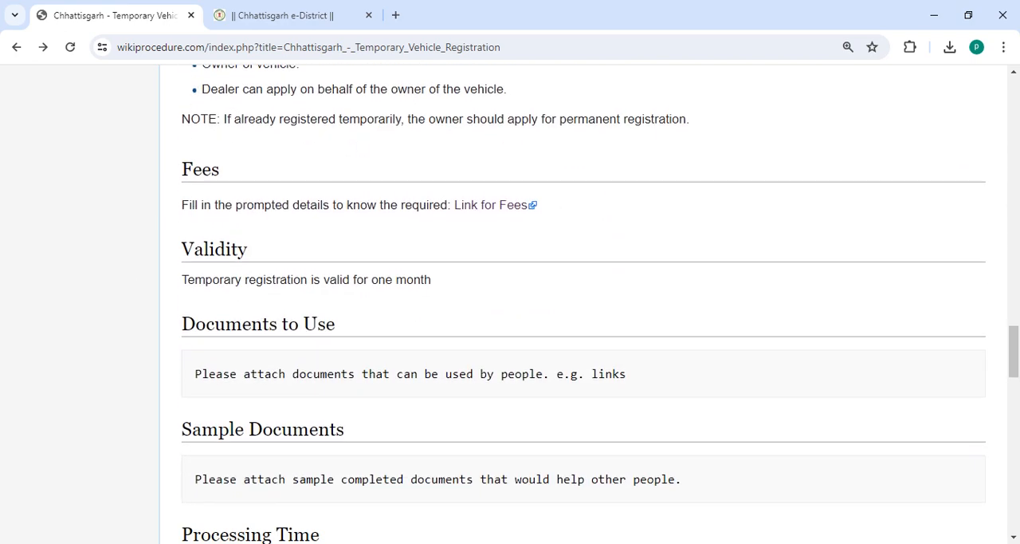
{"action": "scroll", "scroll_direction": "down", "scroll_amount": 3}
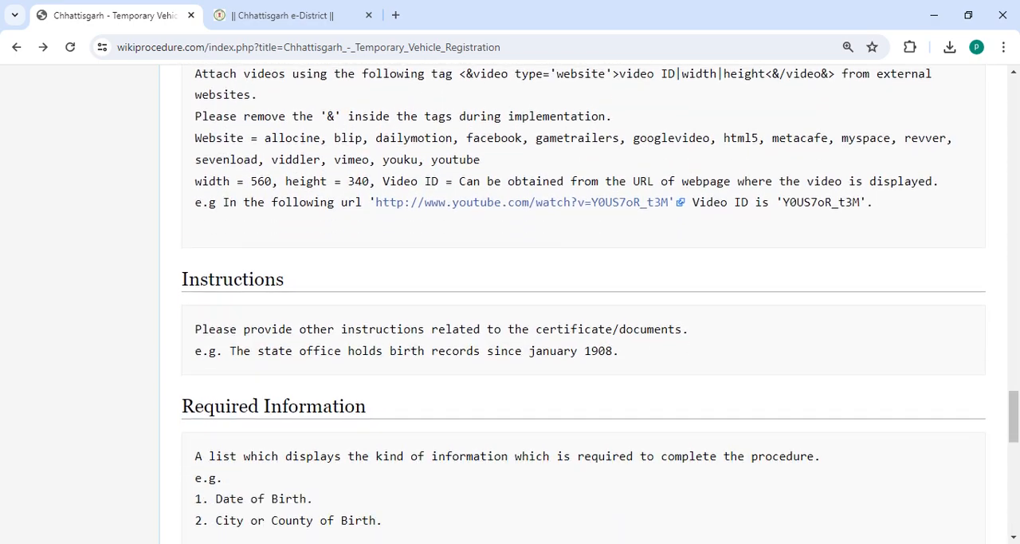
{"action": "scroll", "scroll_direction": "up", "scroll_amount": 3}
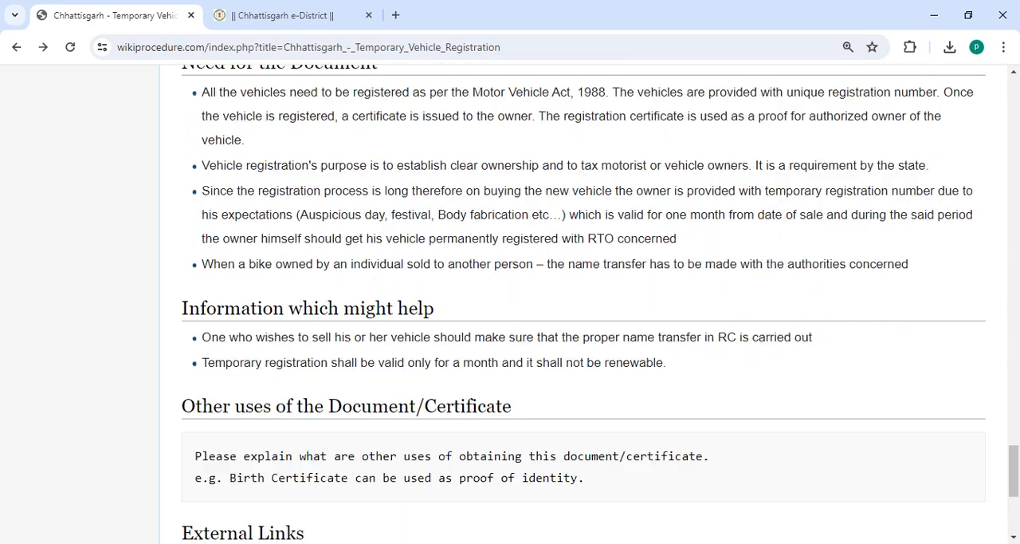
{"action": "scroll", "scroll_direction": "down", "scroll_amount": 3}
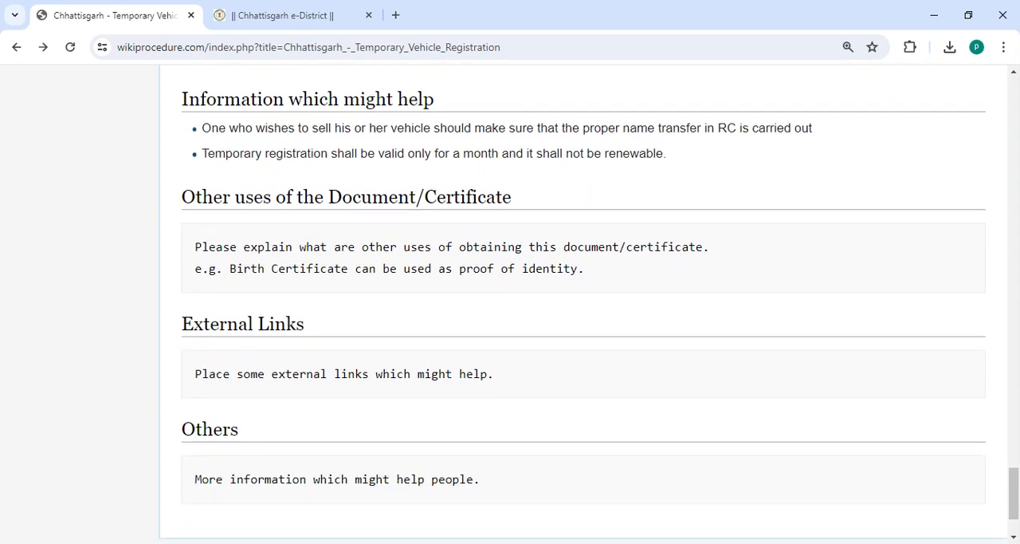
{"action": "scroll", "scroll_direction": "down", "scroll_amount": 3}
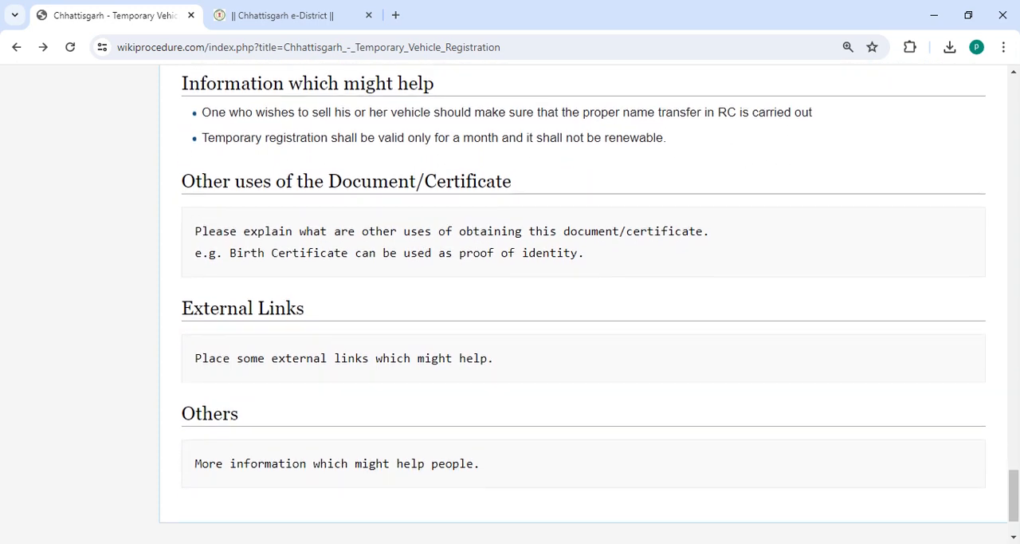